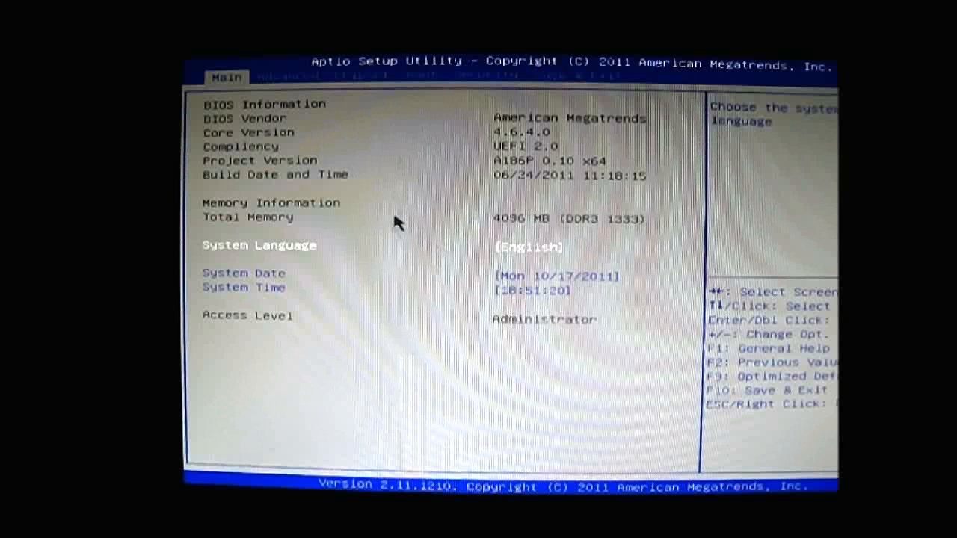
{"action": "mouse_move", "coordinate": [401, 164]}
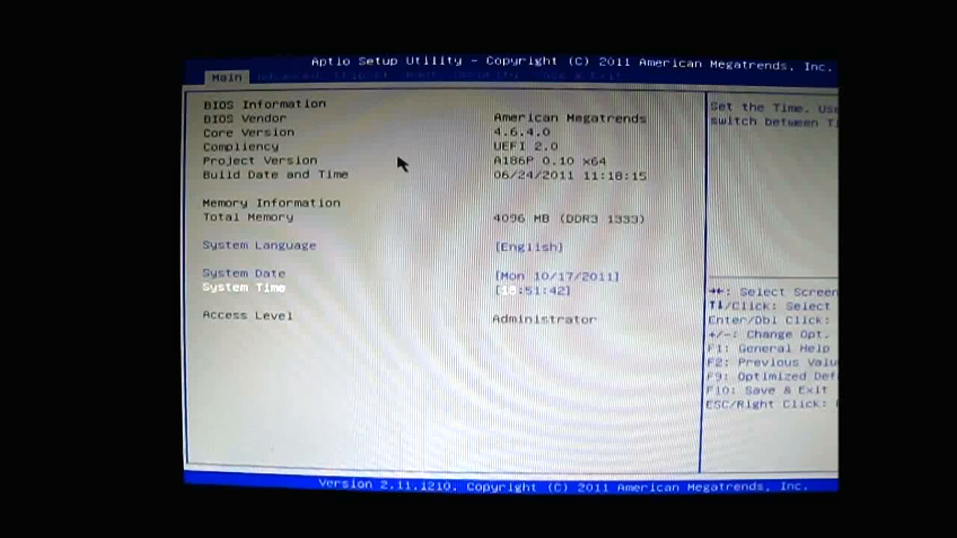
Settle on the Advanced page after briefly flipping back to the Main information page.
{"action": "left_click", "coordinate": [287, 75]}
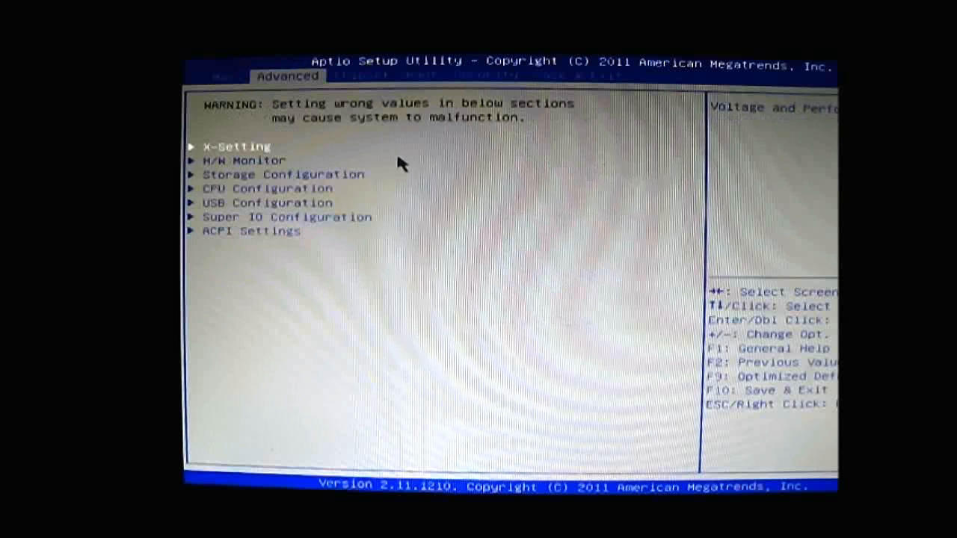
{"action": "left_click", "coordinate": [227, 77]}
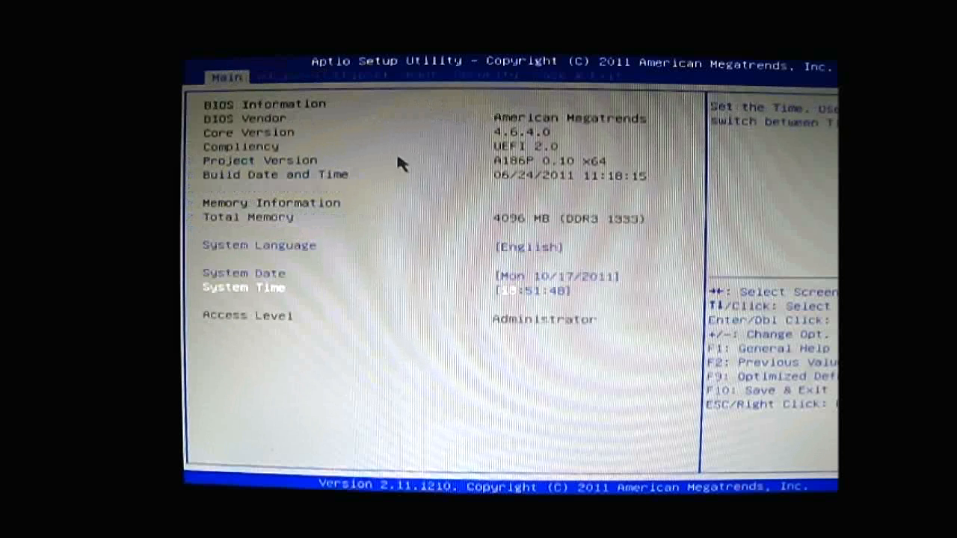
{"action": "left_click", "coordinate": [287, 75]}
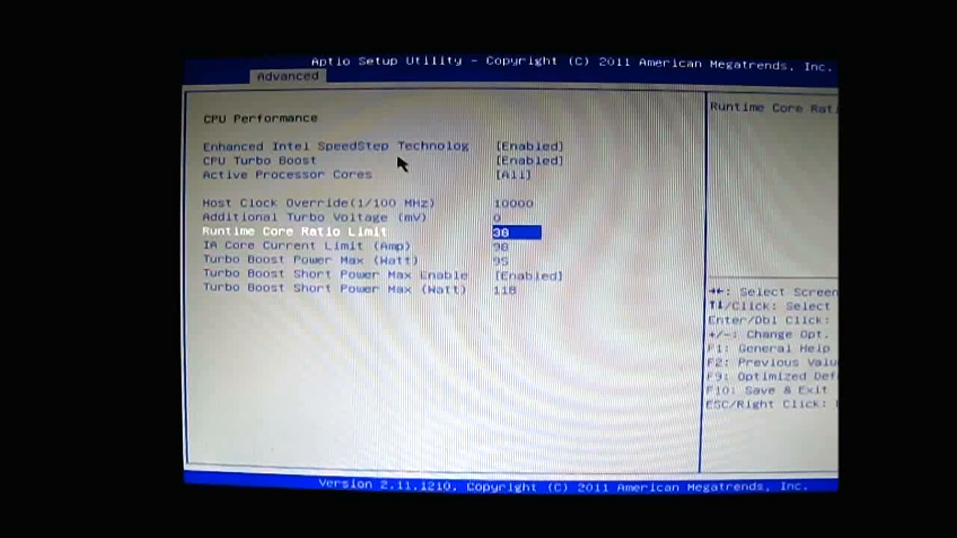
Review CPU Performance turbo limits (Turbo Boost enabled, core ratio 38) and return to X-Setting.
{"action": "key", "text": "Down"}
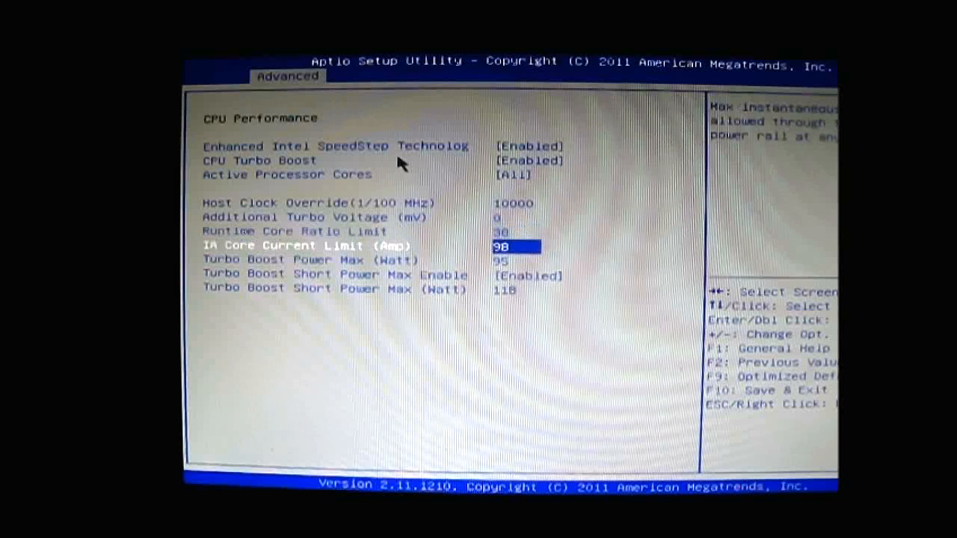
{"action": "key", "text": "down"}
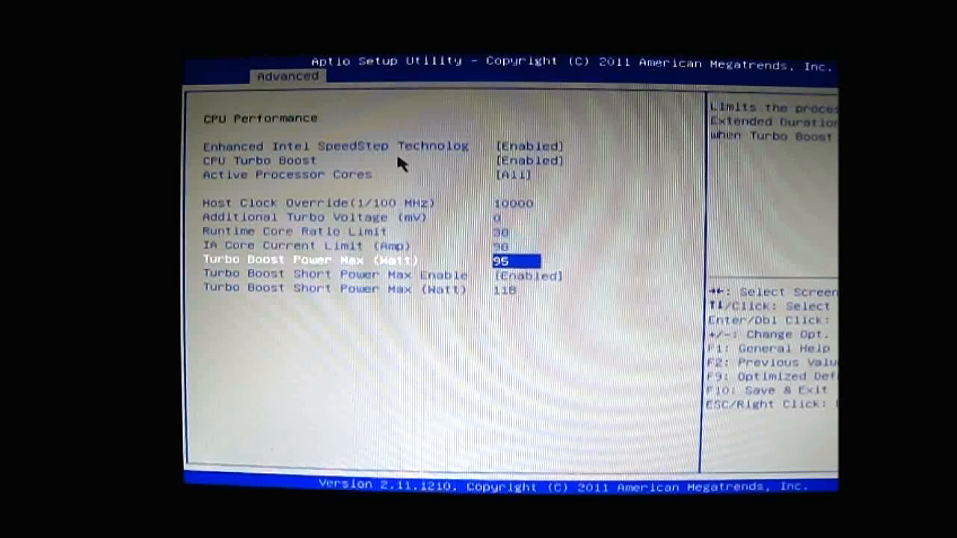
{"action": "key", "text": "down"}
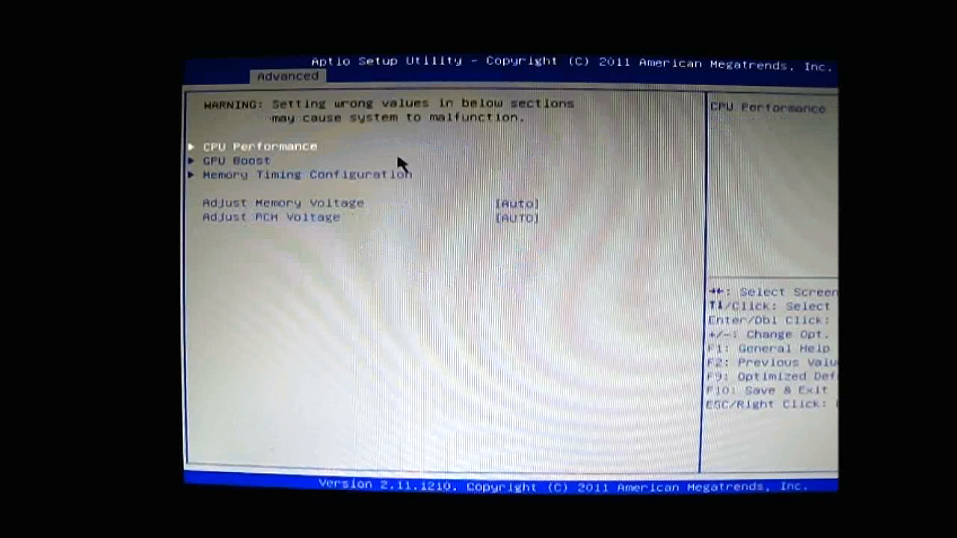
Show the Memory Timing Configuration: frequency 1333, CAS latency 9 and the other timings.
{"action": "left_click", "coordinate": [235, 160]}
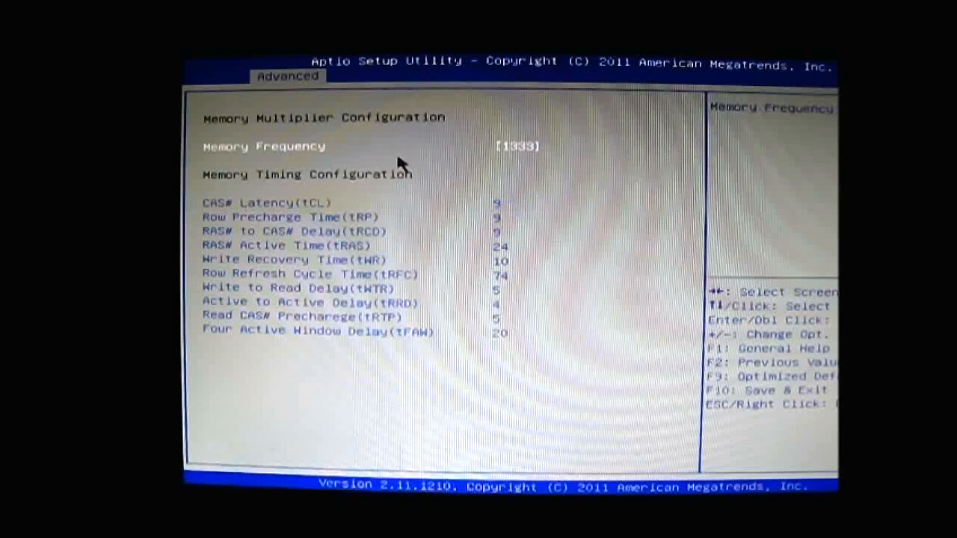
{"action": "left_click", "coordinate": [515, 146]}
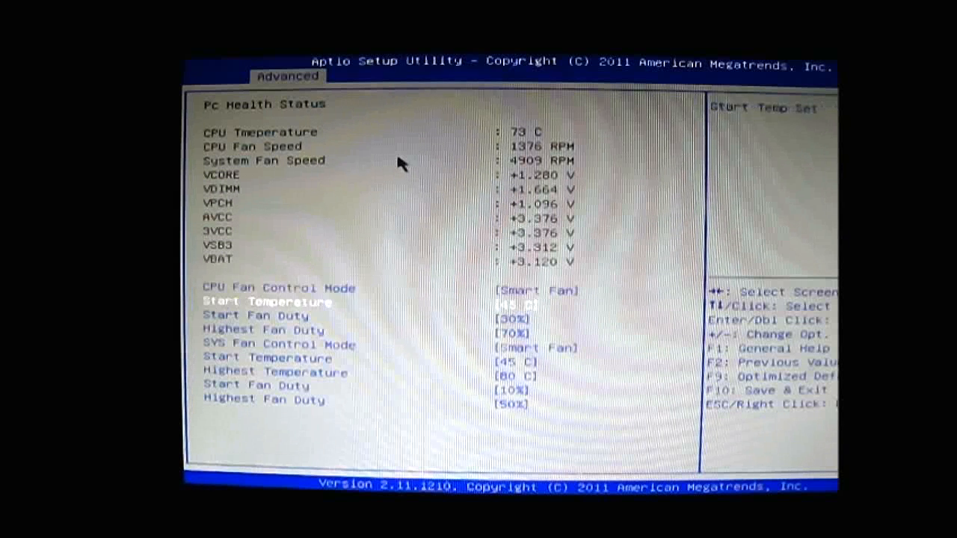
Step through the CPU fan duty entries in H/W Monitor and return to the Advanced menu.
{"action": "key", "text": "down"}
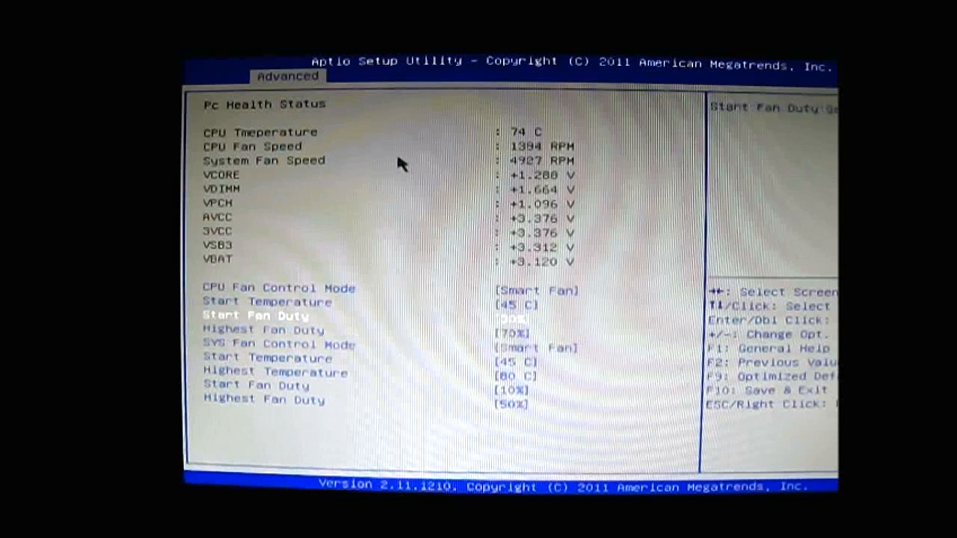
{"action": "key", "text": "down"}
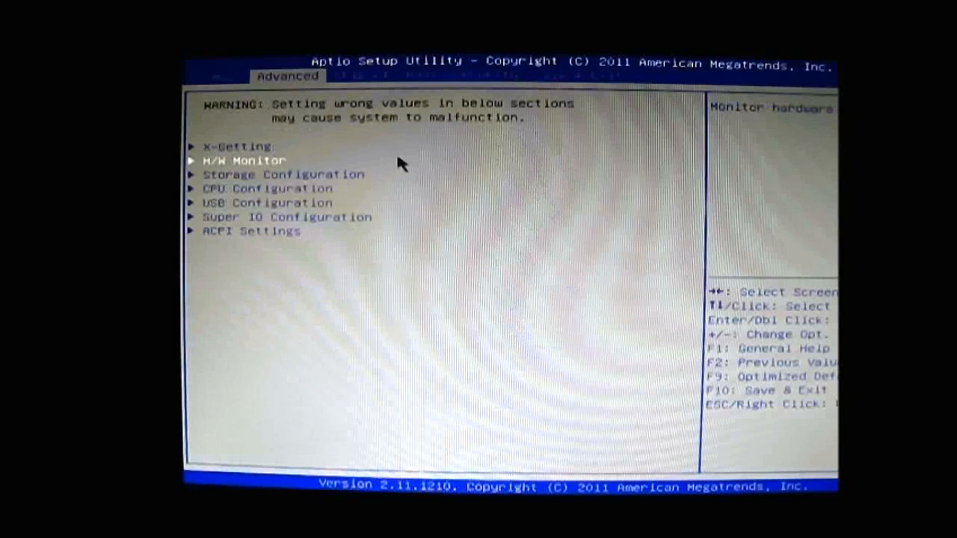
{"action": "left_click", "coordinate": [284, 174]}
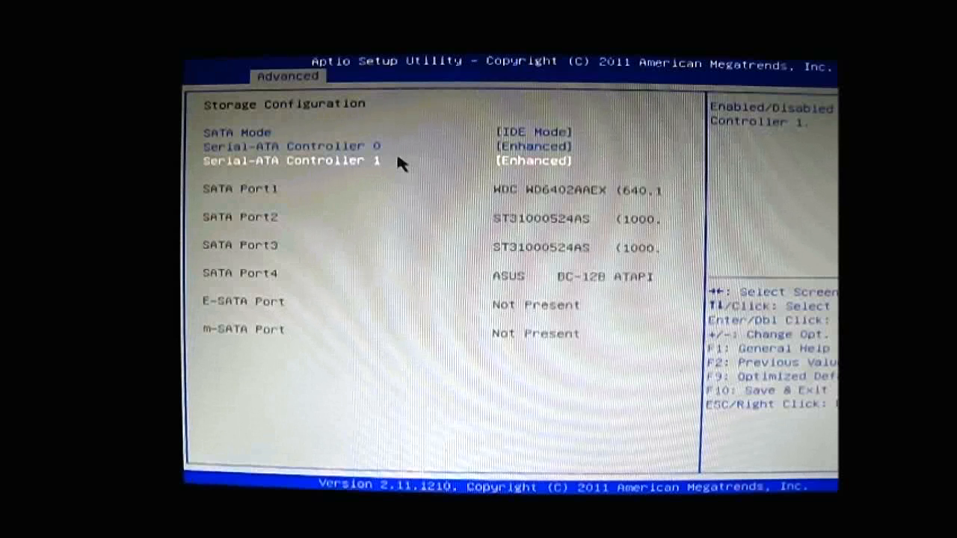
{"action": "key", "text": "Up"}
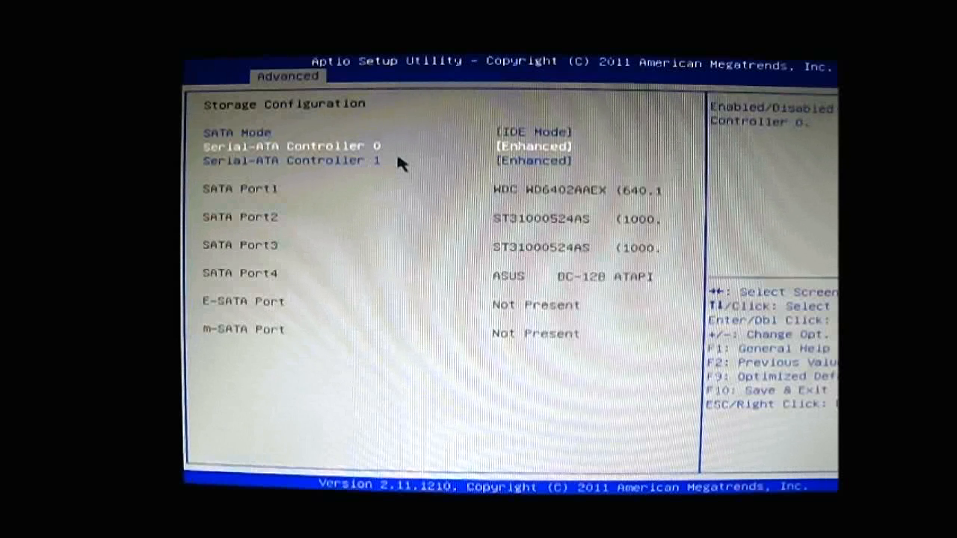
{"action": "left_click", "coordinate": [239, 131]}
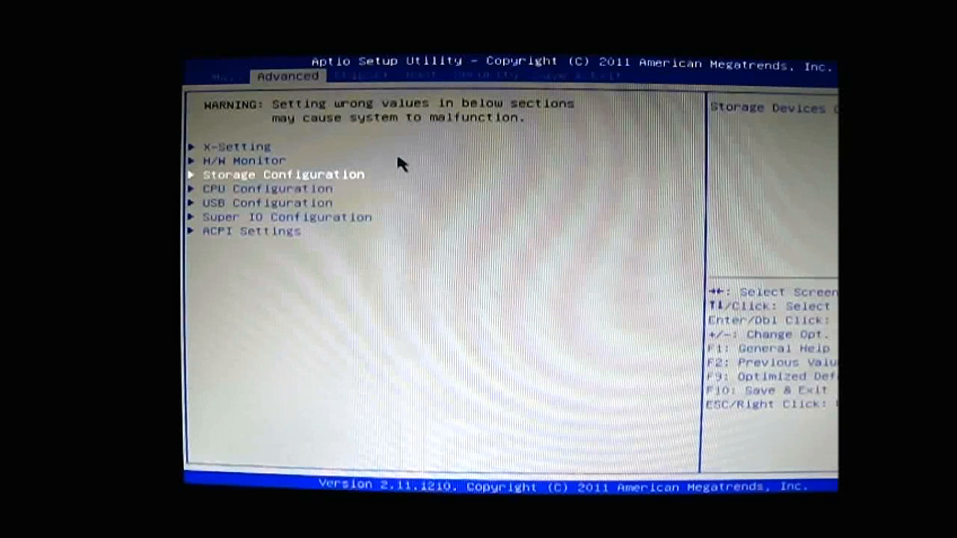
Review the i7-2600K CPU Configuration, stepping through the Hardware and Adjacent Cache Line Prefetch settings.
{"action": "key", "text": "Down"}
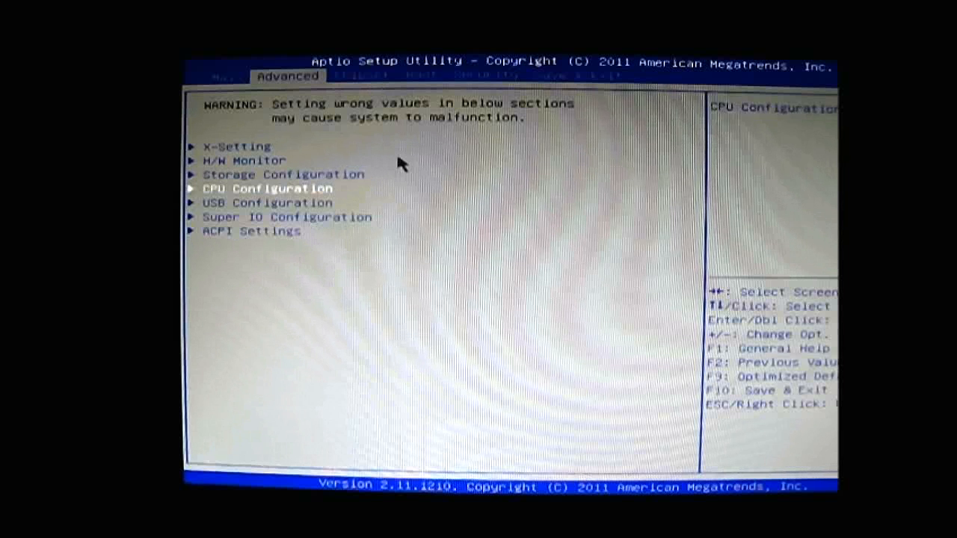
{"action": "left_click", "coordinate": [266, 189]}
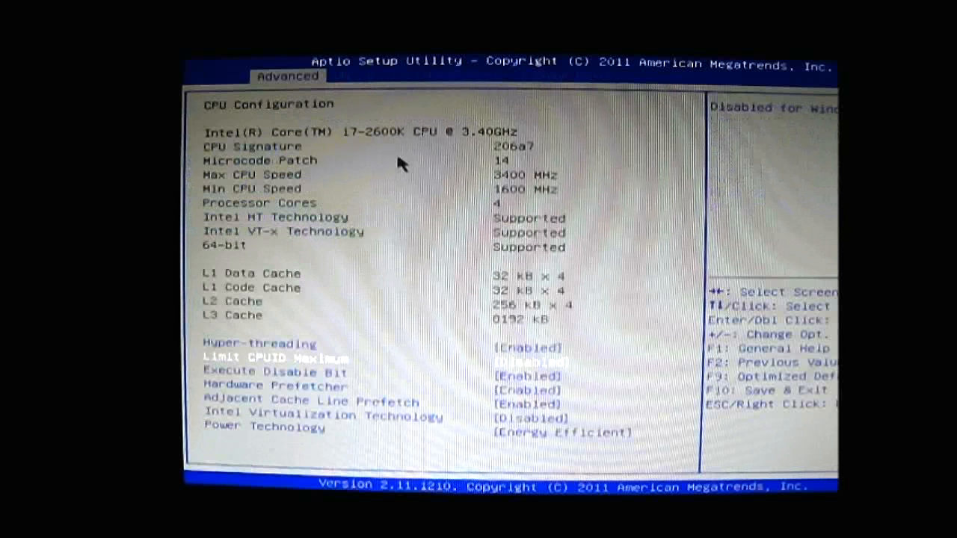
{"action": "key", "text": "down"}
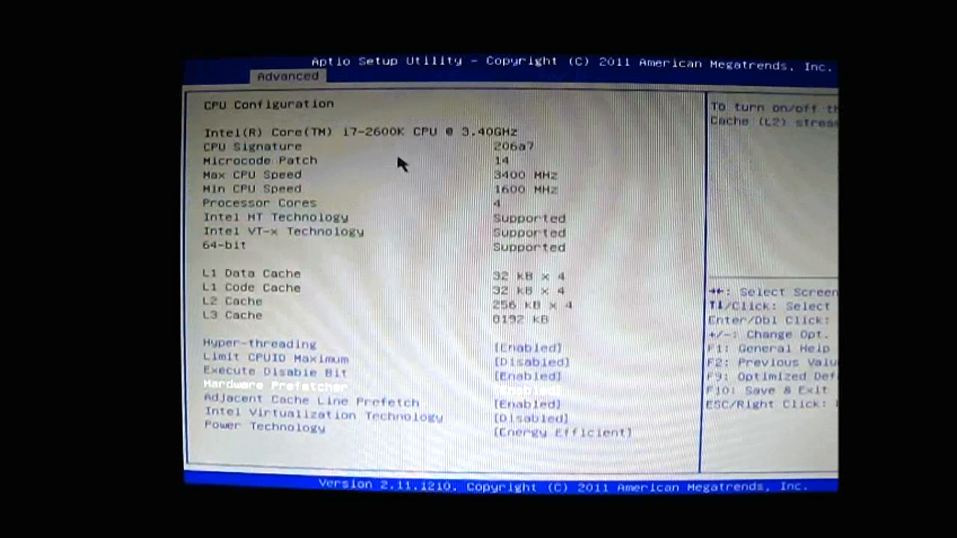
{"action": "key", "text": "Down"}
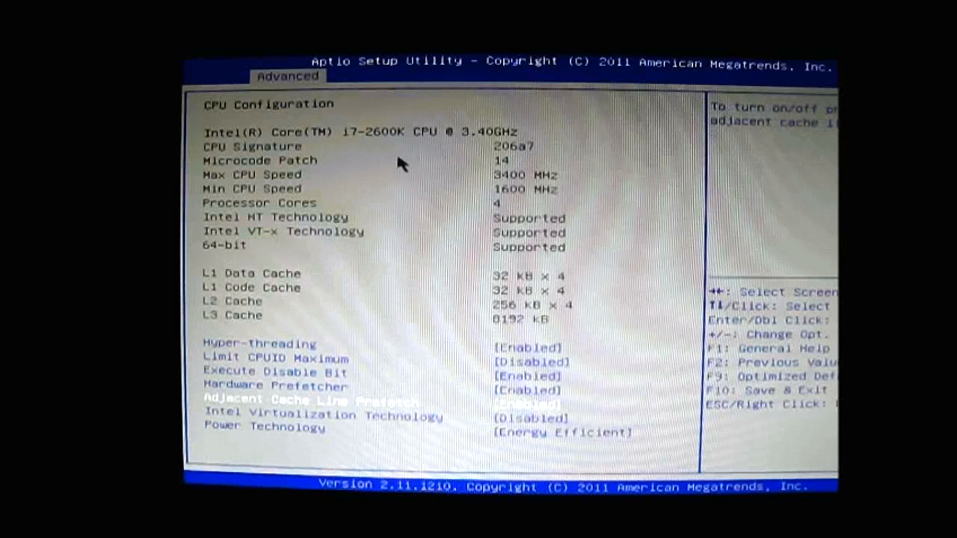
{"action": "key", "text": "up"}
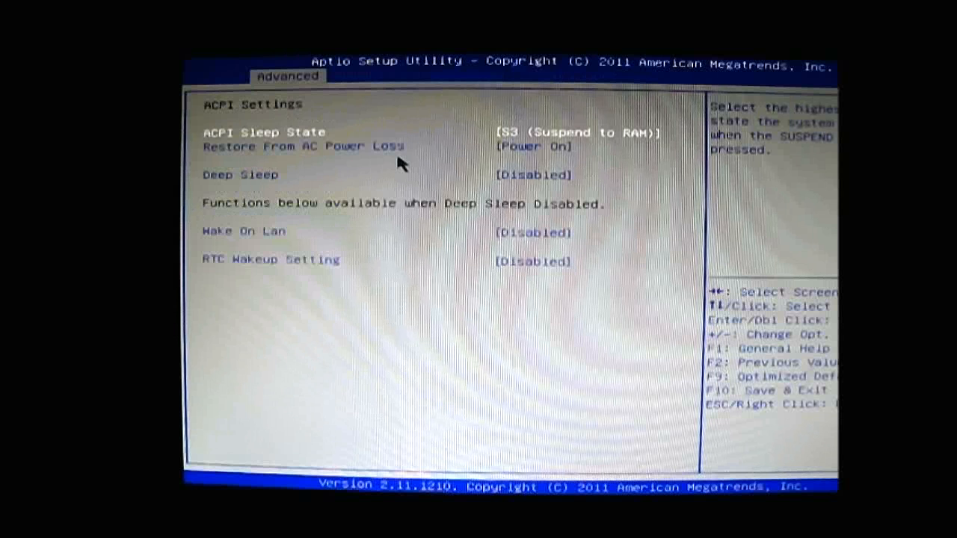
Check the Deep Sleep setting under ACPI, then return to the Advanced sections list.
{"action": "left_click", "coordinate": [576, 131]}
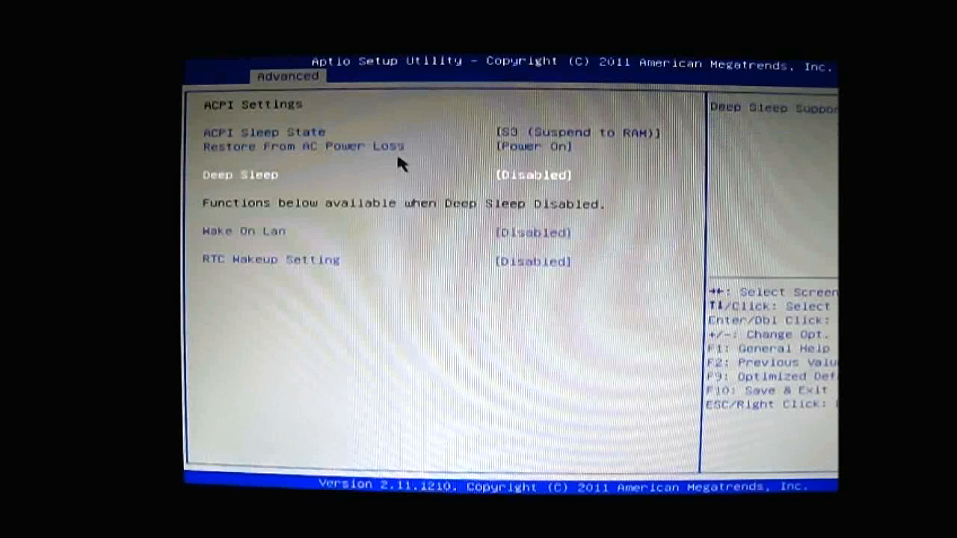
{"action": "left_click", "coordinate": [242, 230]}
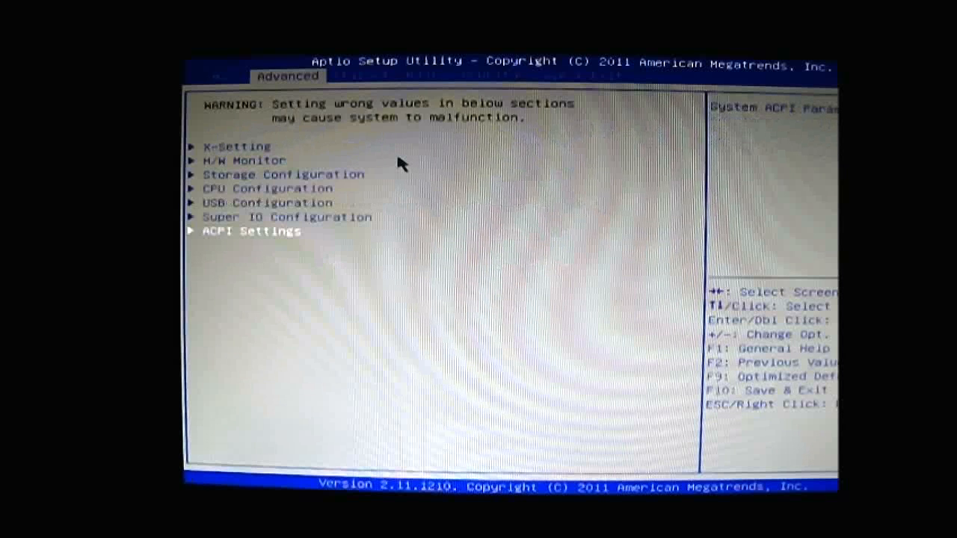
On the Chipset page, review Display Configuration (PEG Force Gen1) and reach OnBoard Device Configuration.
{"action": "left_click", "coordinate": [360, 74]}
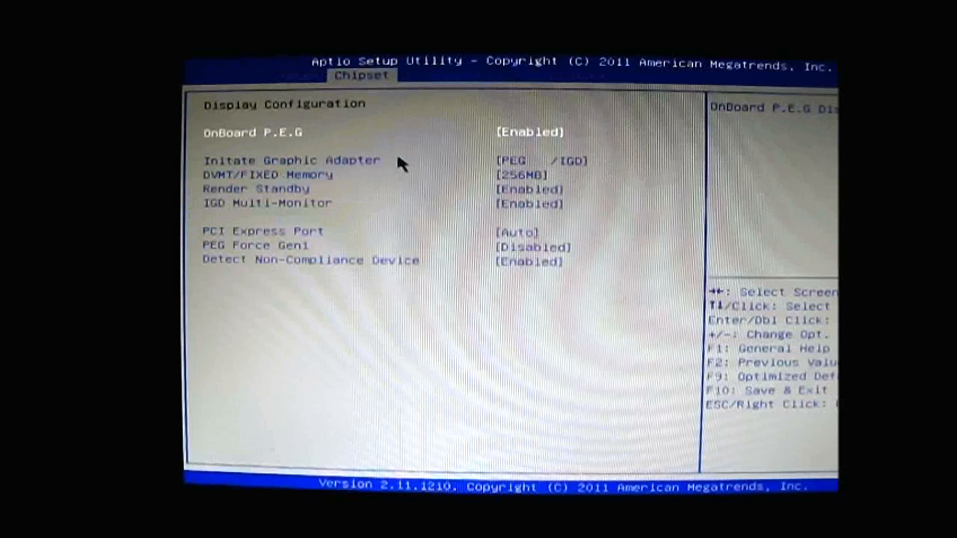
{"action": "key", "text": "down"}
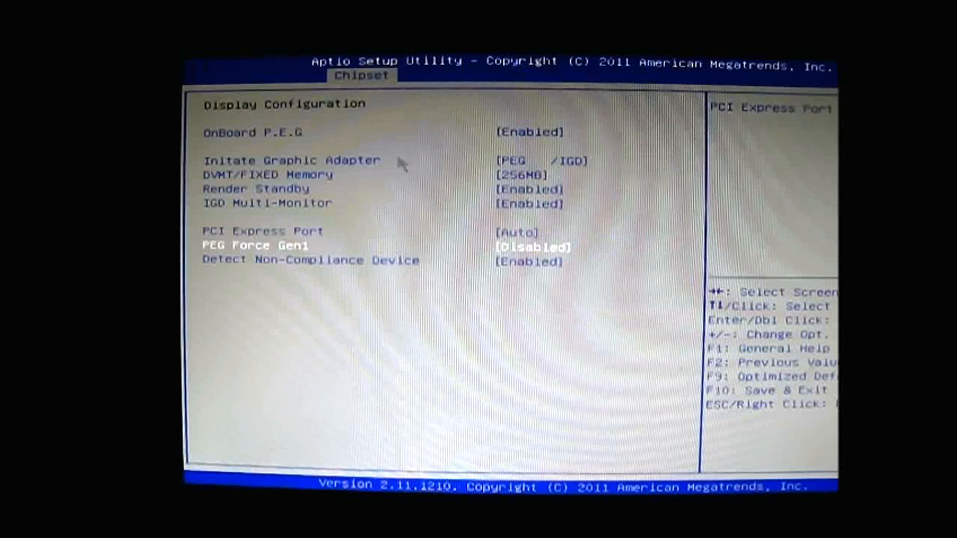
{"action": "key", "text": "Down"}
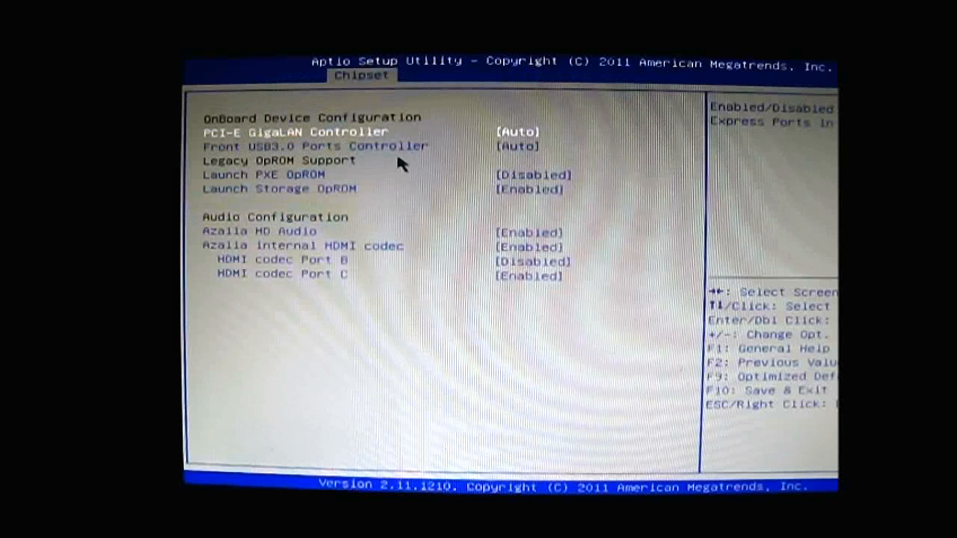
Check Front USB3.0 Ports Controller and Launch PXE OpROM, then move to the Boot page.
{"action": "key", "text": "down"}
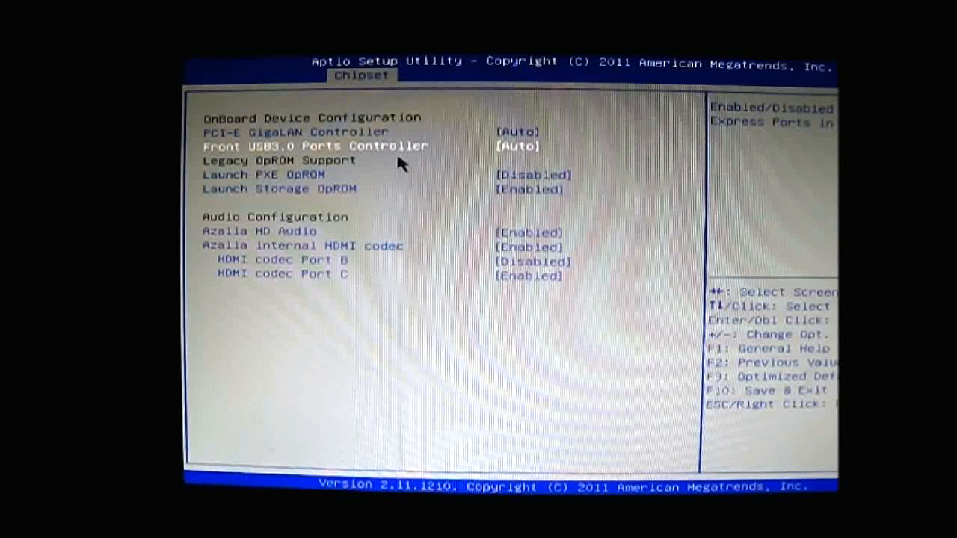
{"action": "key", "text": "down"}
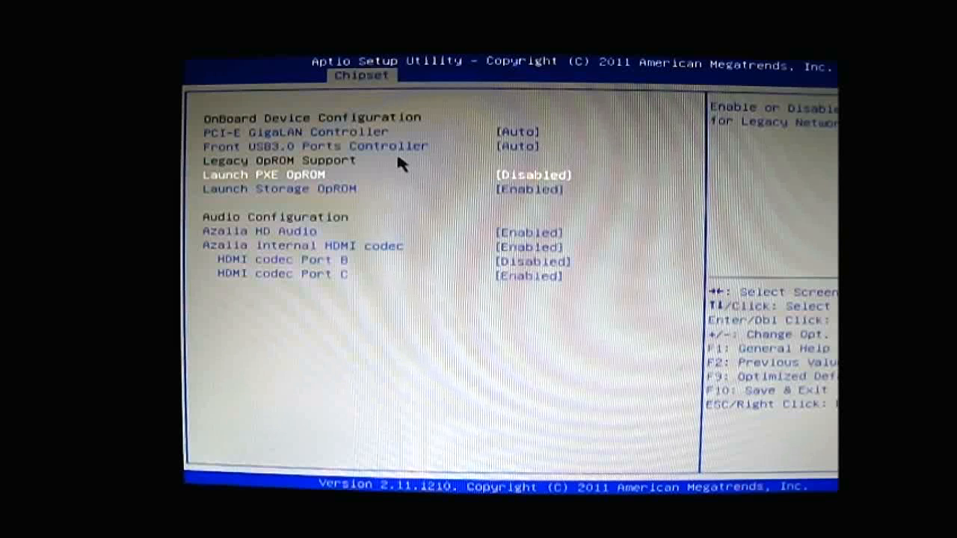
{"action": "key", "text": "up"}
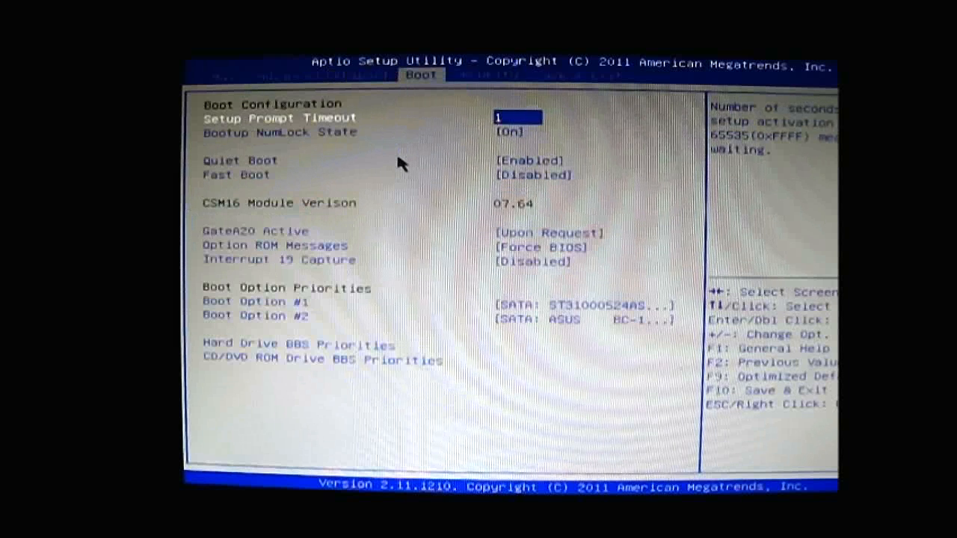
Step through Fast Boot and Option ROM Messages, then list the Boot Option #1 choices (ST31000524AS, ASUS optical, Disabled).
{"action": "key", "text": "Down"}
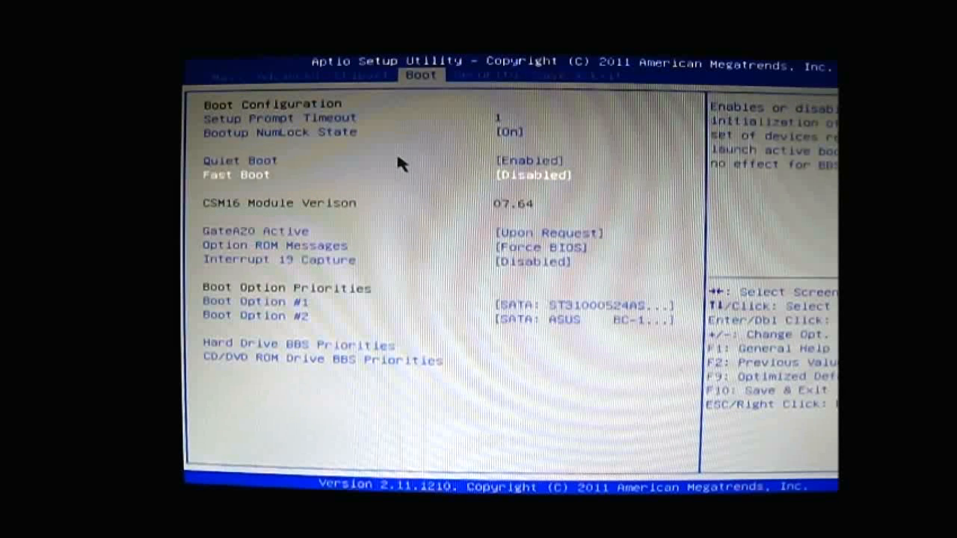
{"action": "key", "text": "down"}
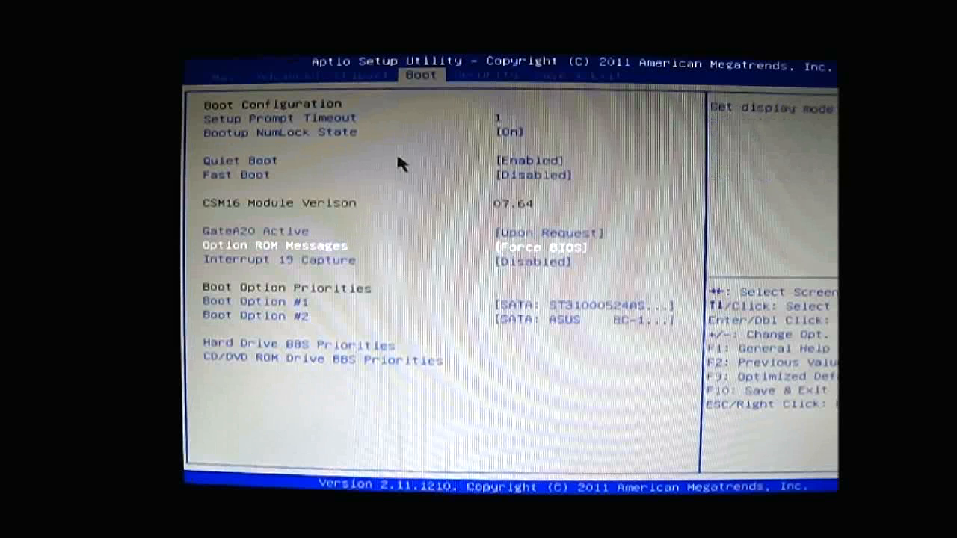
{"action": "key", "text": "Down"}
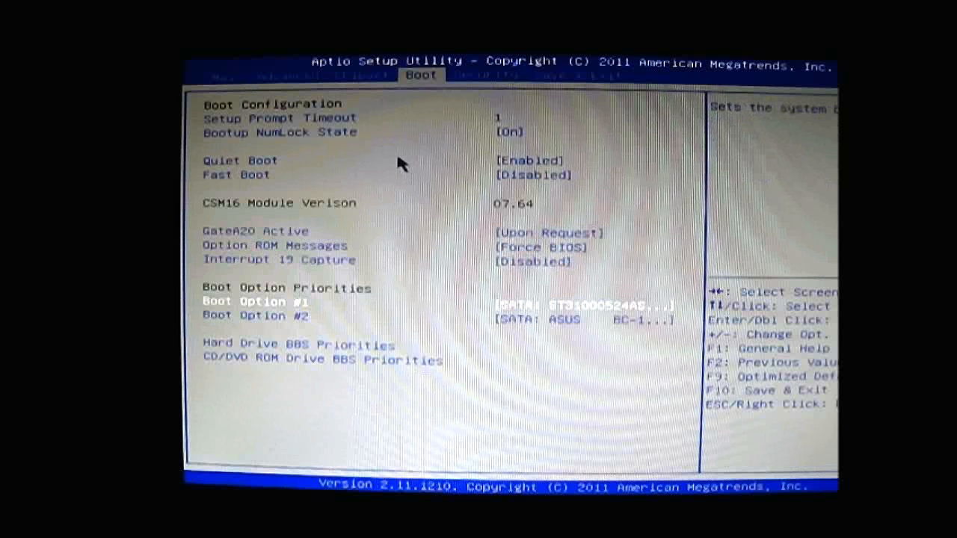
{"action": "key", "text": "down"}
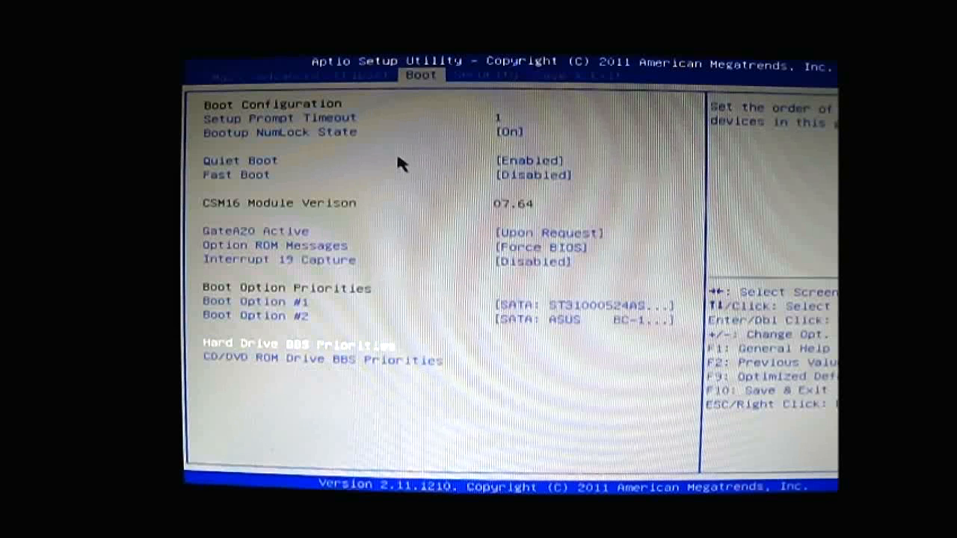
{"action": "left_click", "coordinate": [296, 343]}
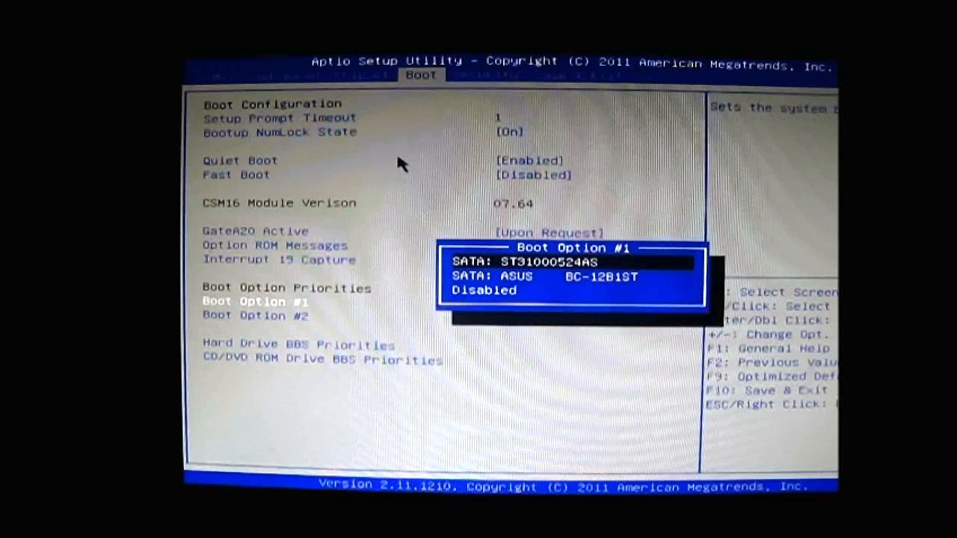
Review the drive BBS boot priorities, then move to the Security administrator/user password page.
{"action": "key", "text": "Enter"}
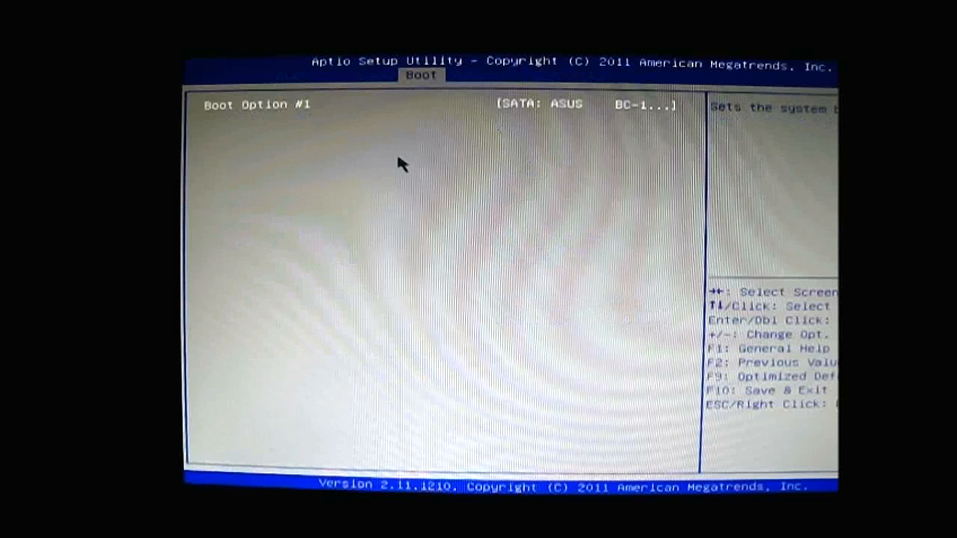
{"action": "left_click", "coordinate": [486, 75]}
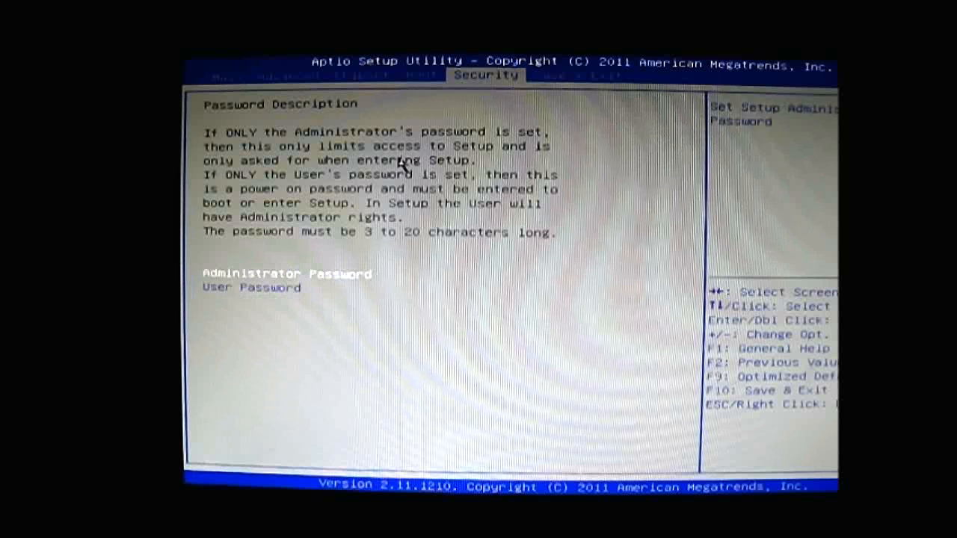
Move to the Save & Exit page with save, discard, restore-defaults and boot override options.
{"action": "left_click", "coordinate": [577, 75]}
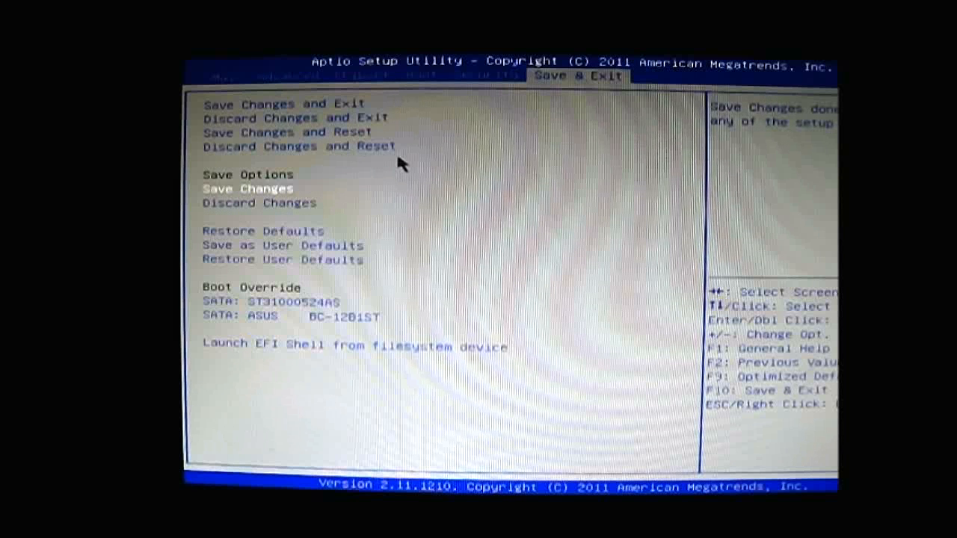
{"action": "key", "text": "down"}
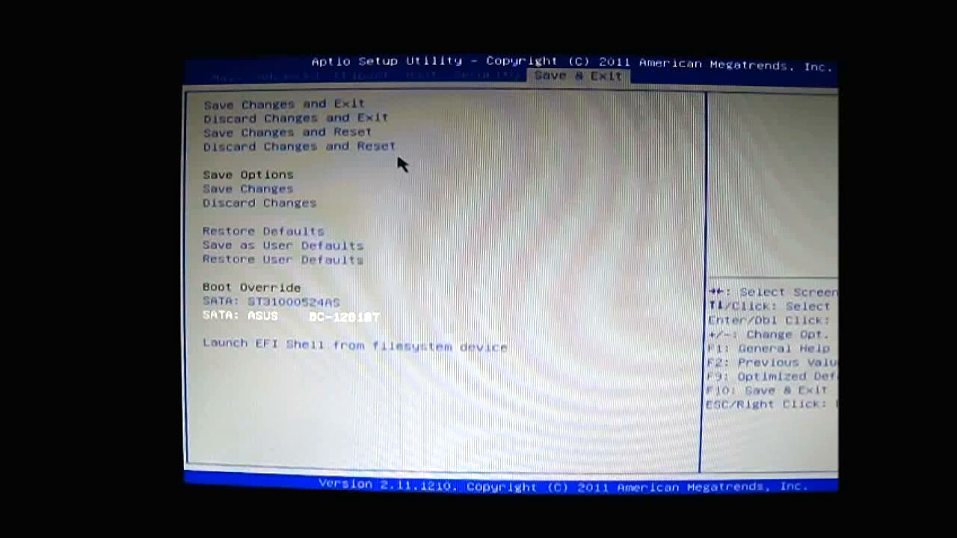
{"action": "left_click", "coordinate": [353, 347]}
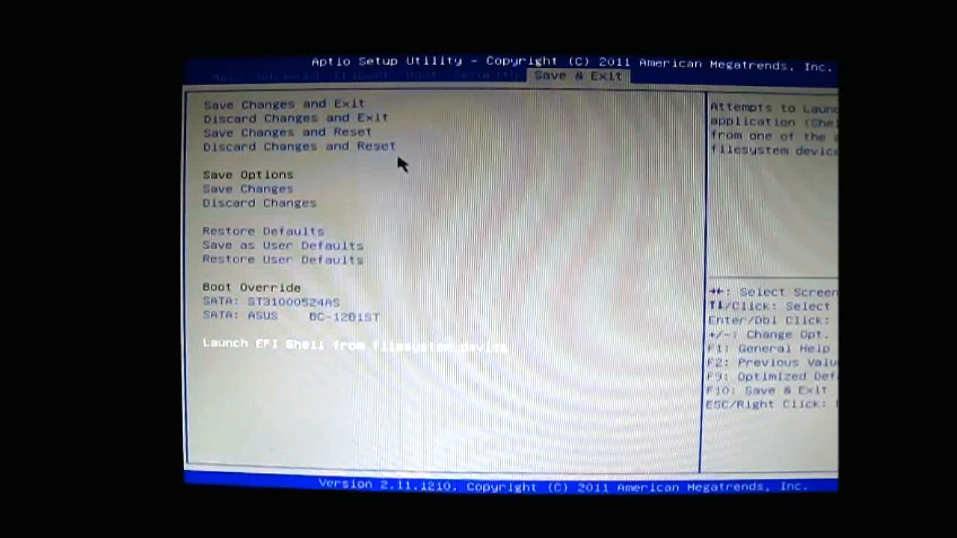